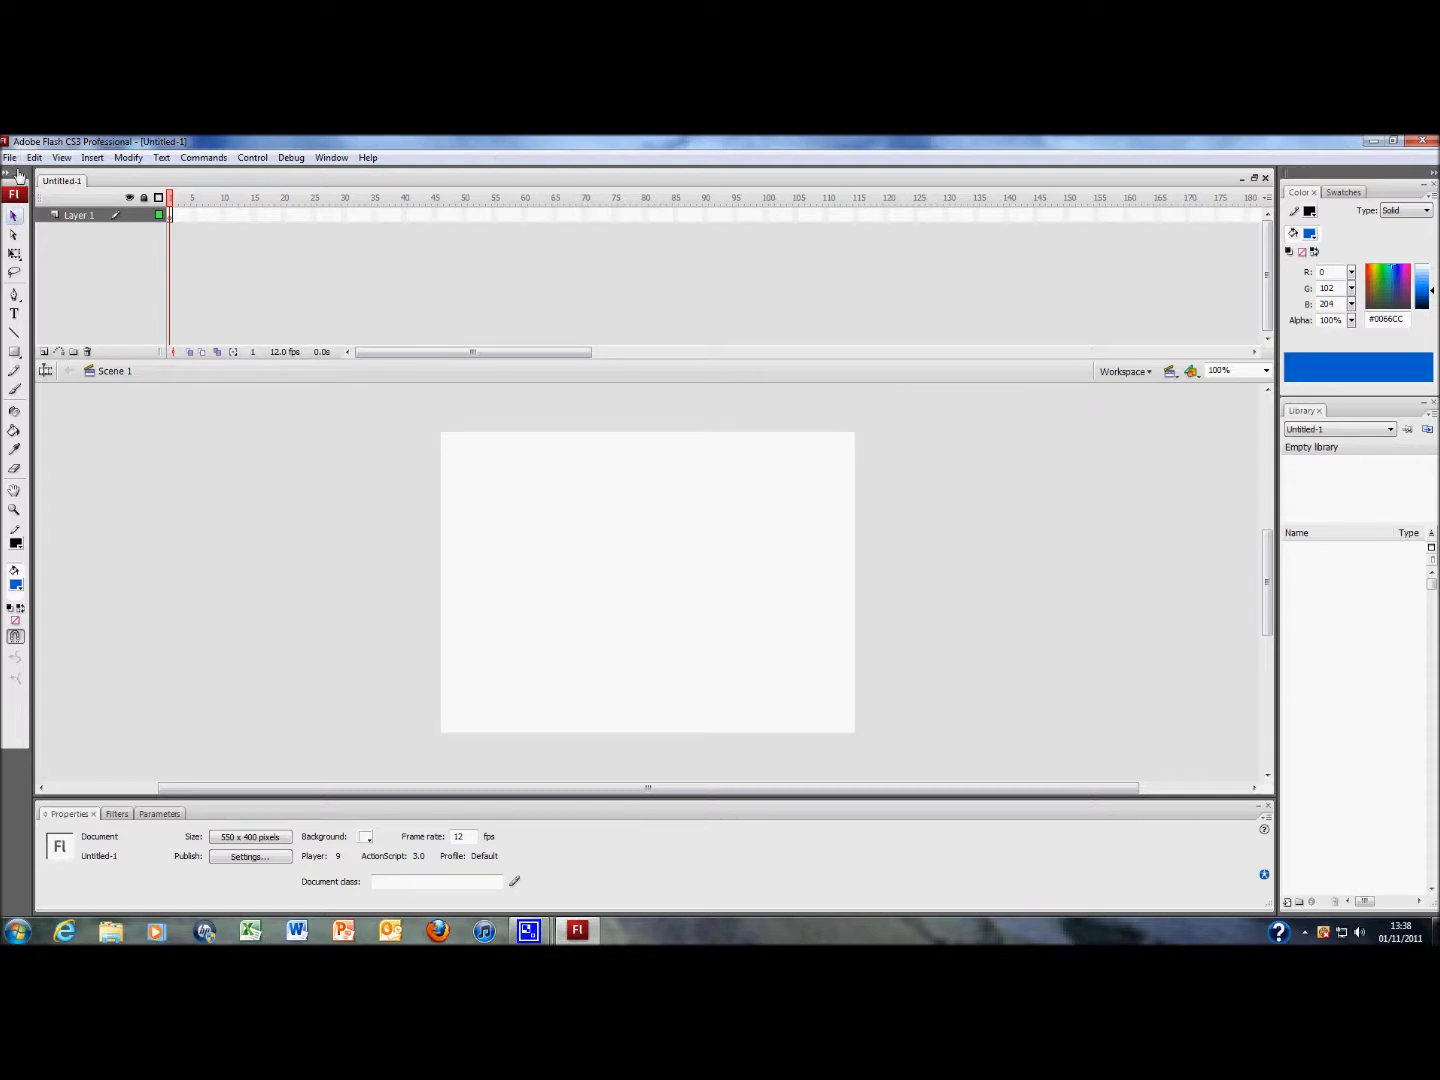
Step: Start an Import to Library from the File menu
left_click(10, 156)
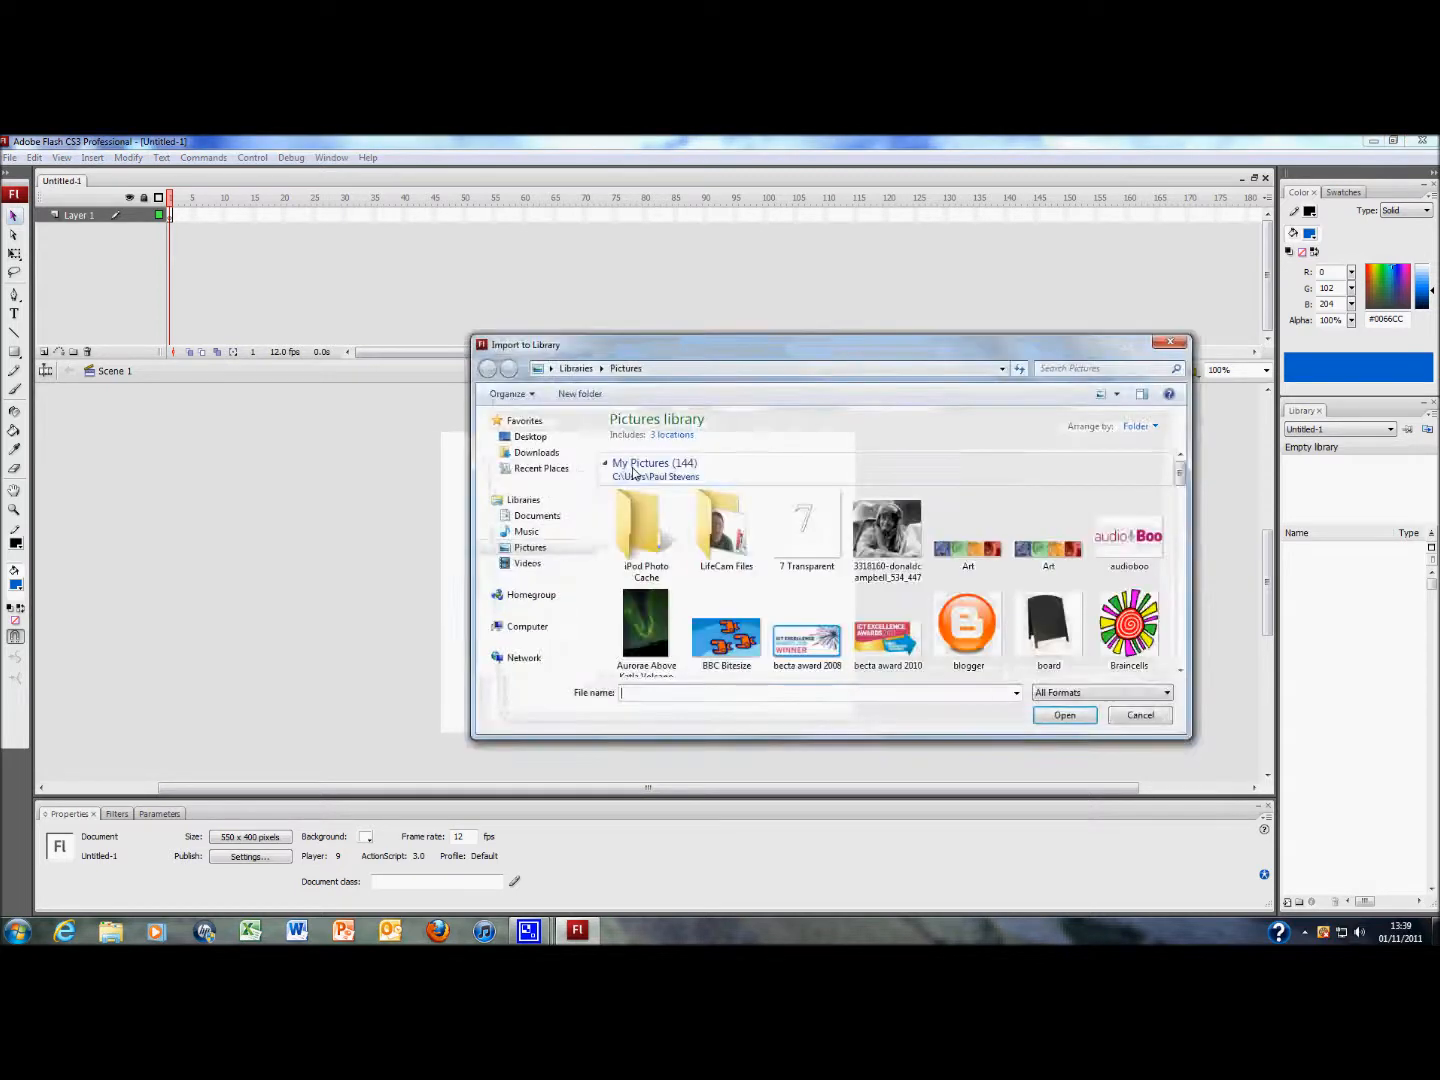
Step: Import the E Transparent picture from the Pictures library into the document library
left_click(530, 548)
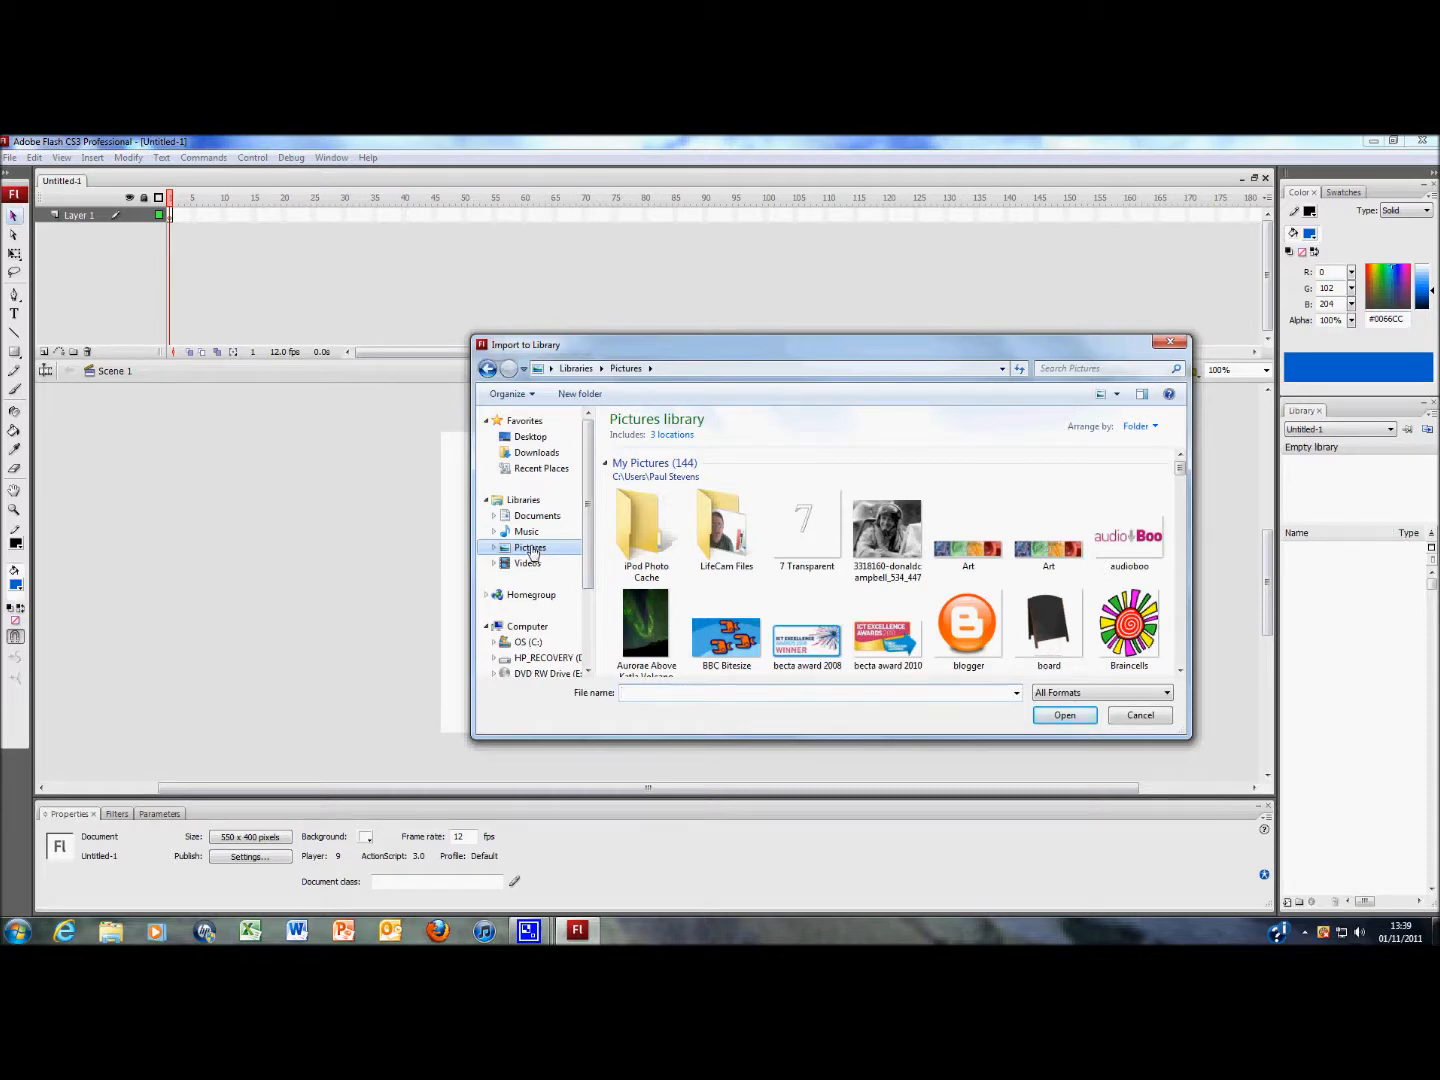
scroll("down", 3)
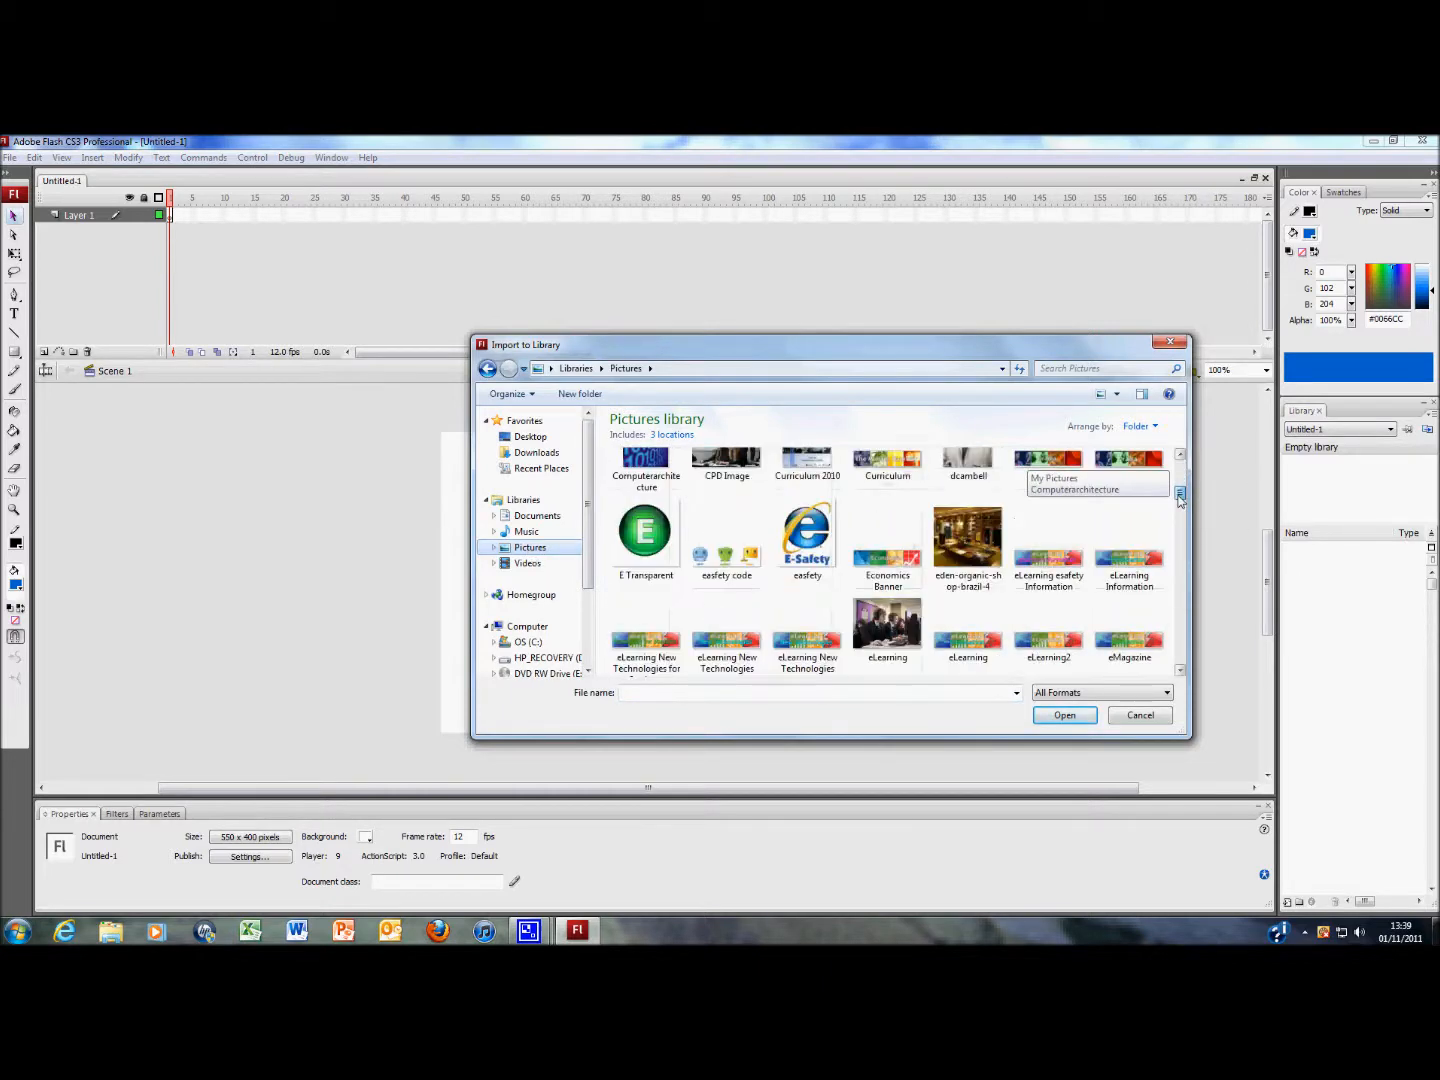
left_click(644, 524)
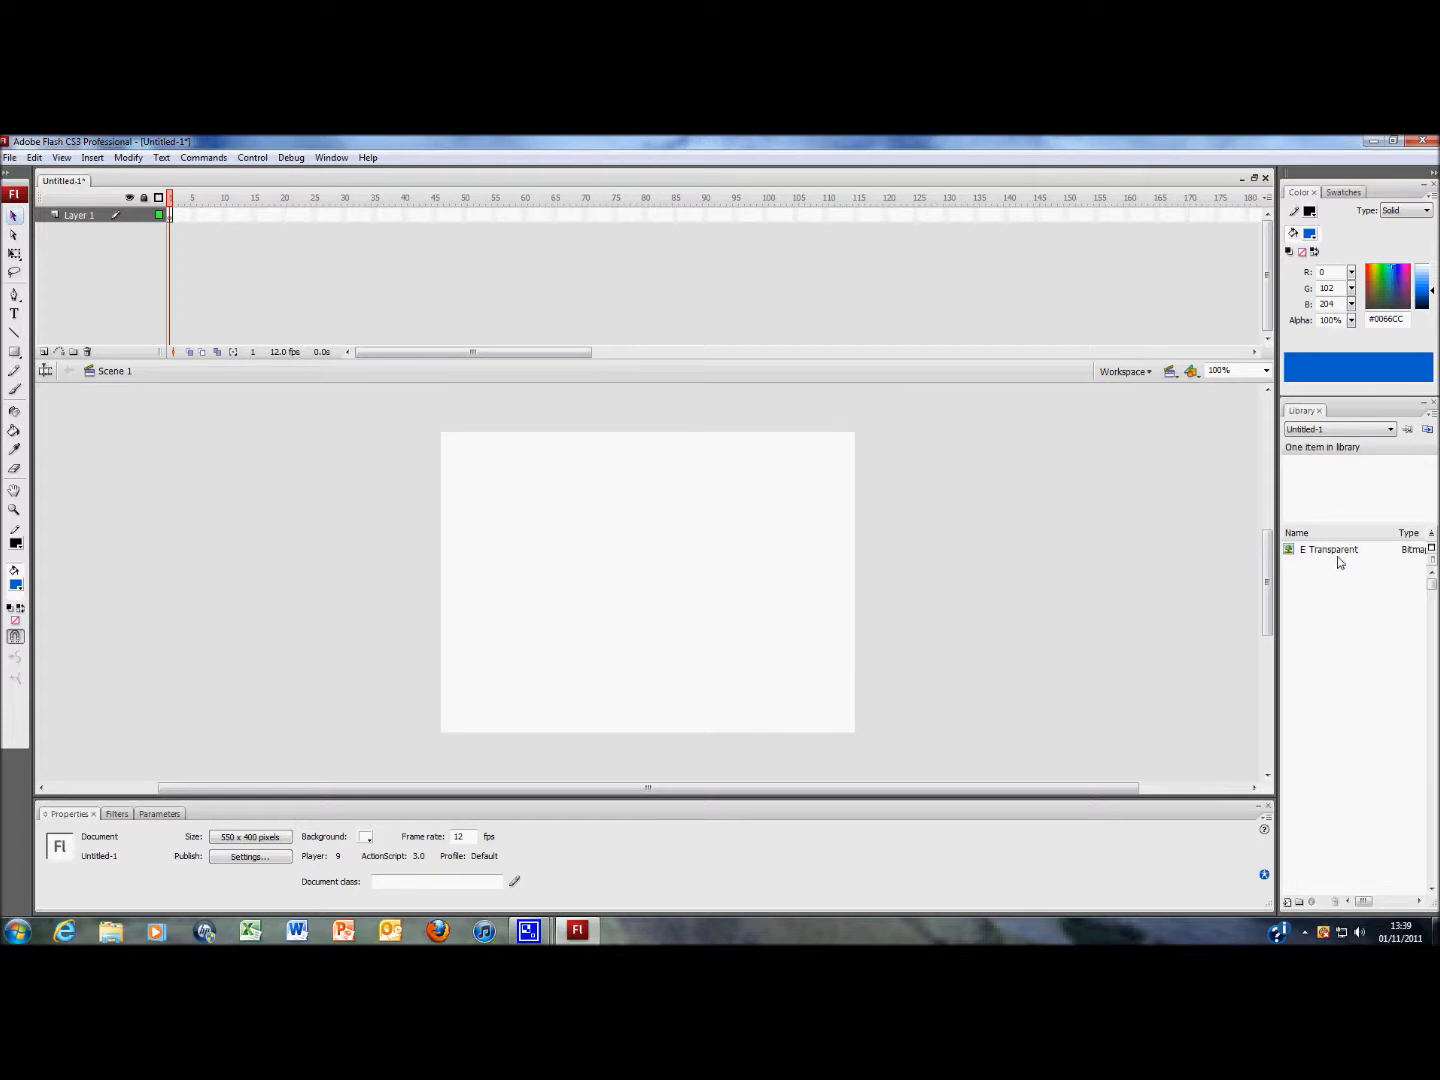
mouse_move(1356, 562)
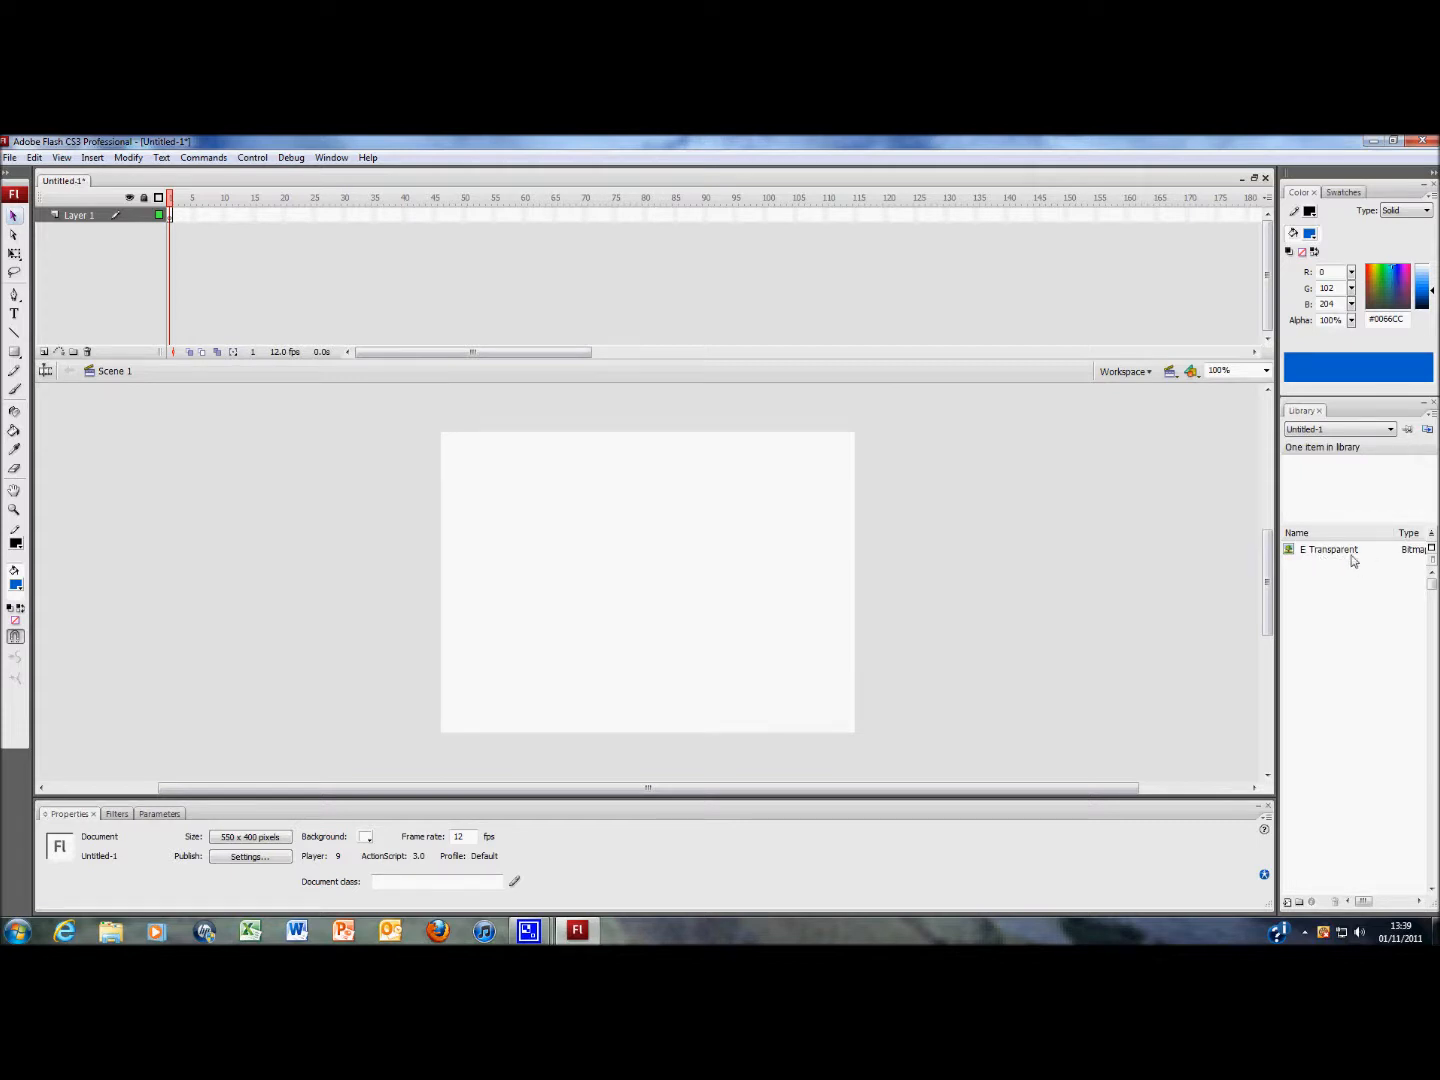
Step: Drag the E Transparent bitmap from the library onto the stage's top-left area
left_click(1328, 548)
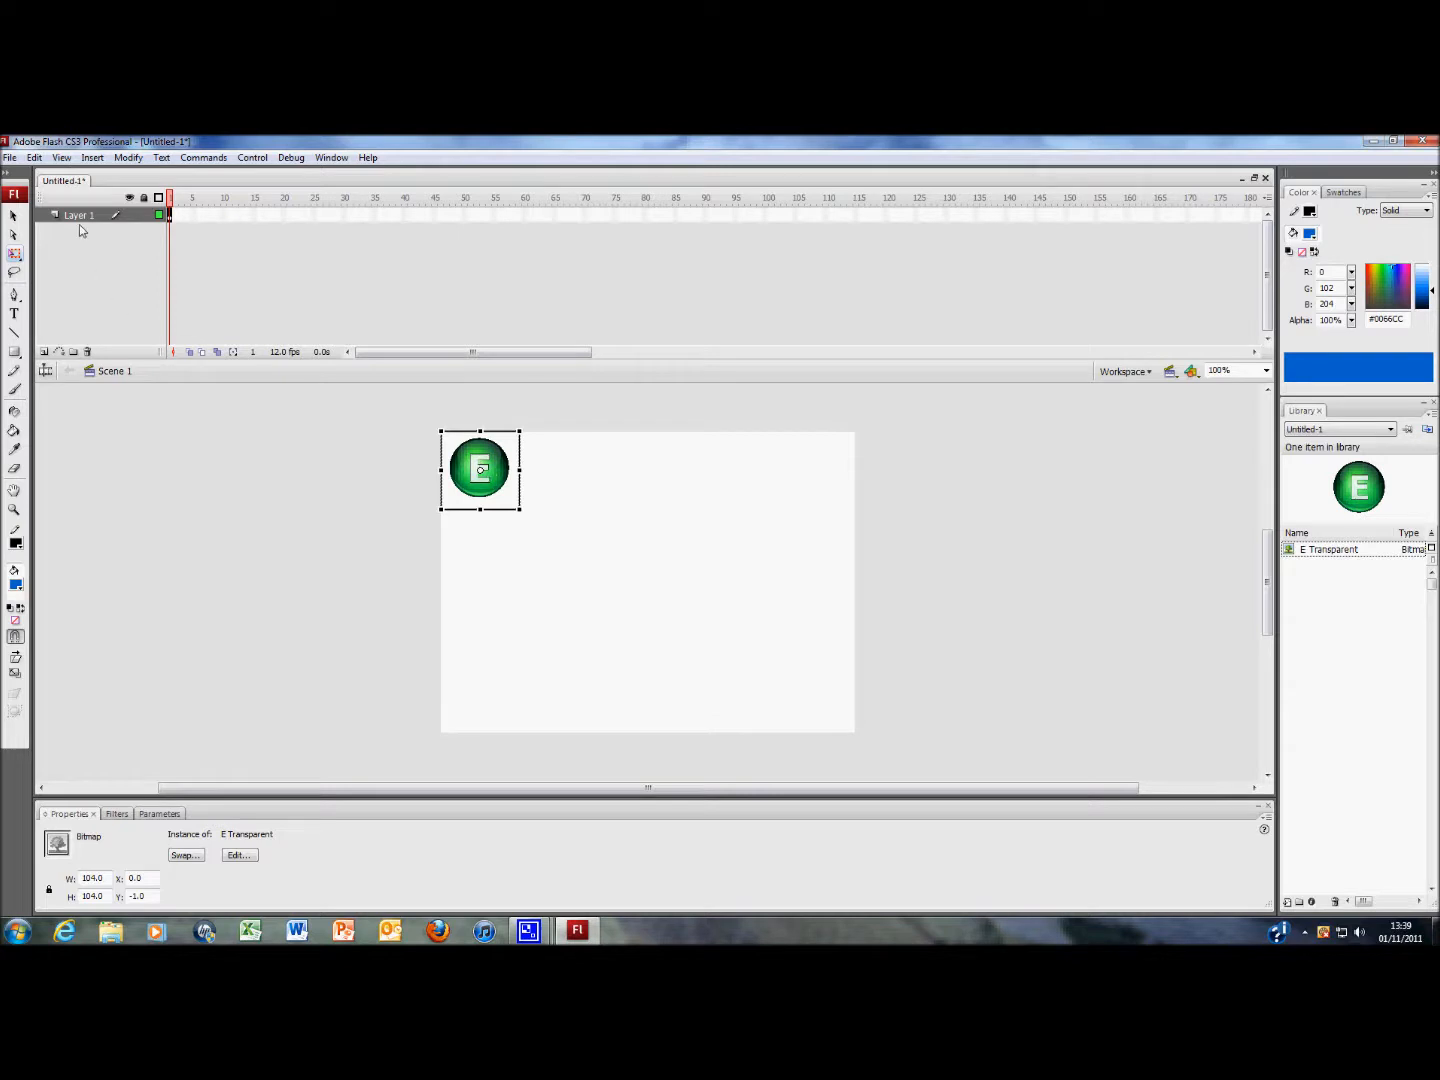
mouse_move(80, 222)
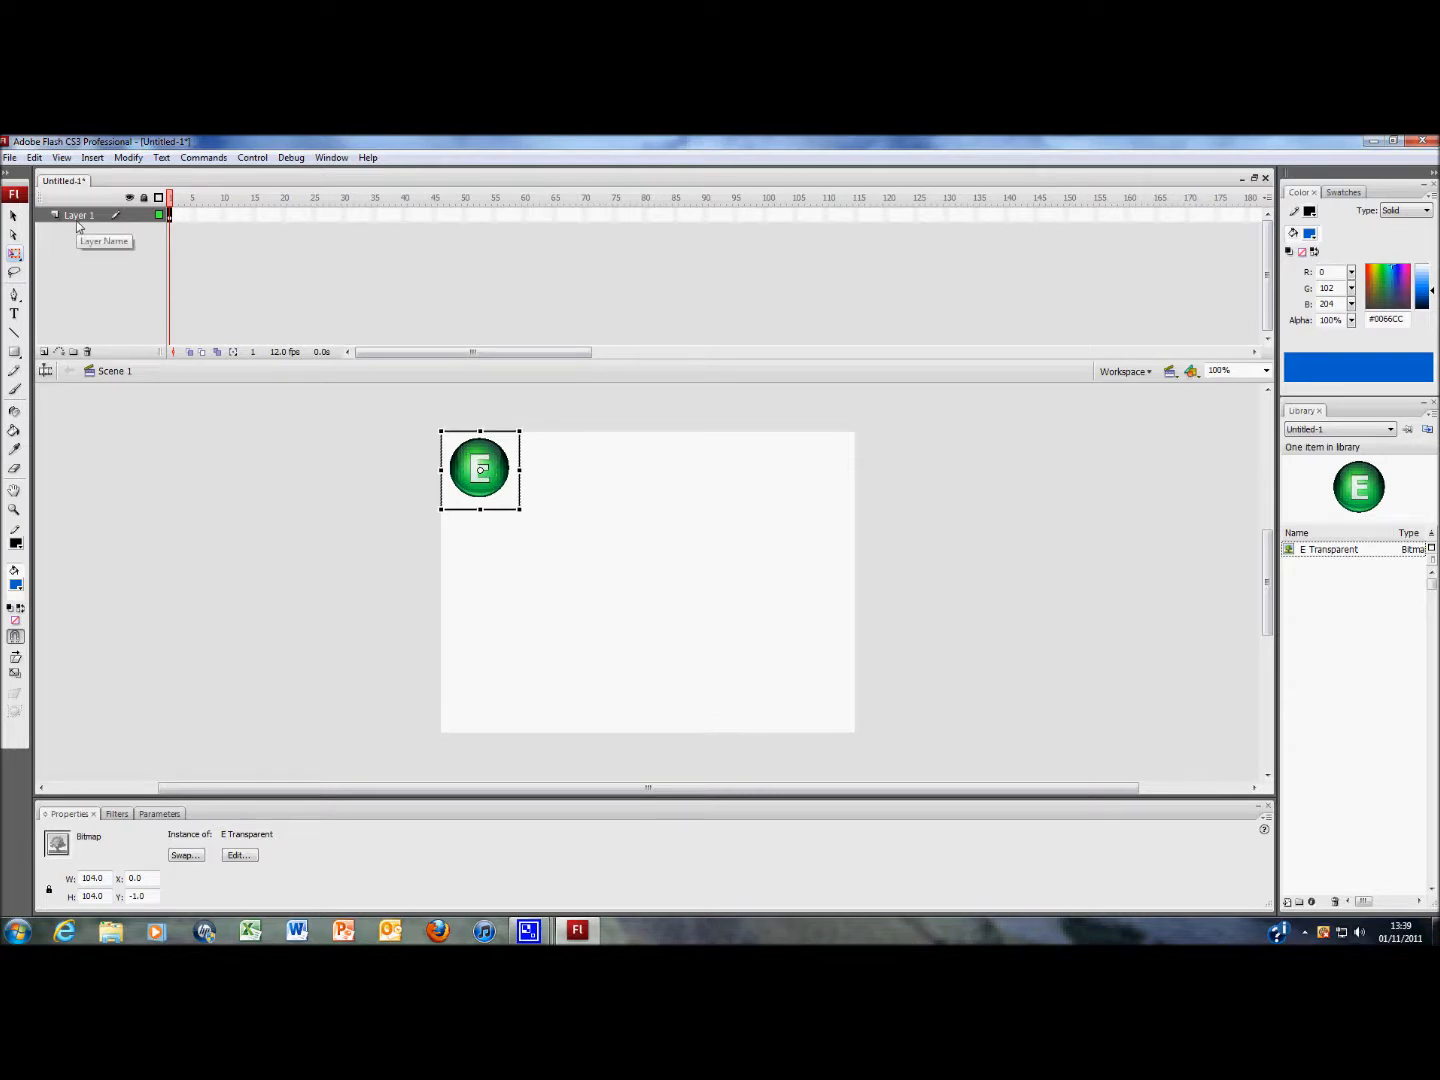
Step: Rename Layer 1 to 'E graphic' in the timeline
double_click(78, 216)
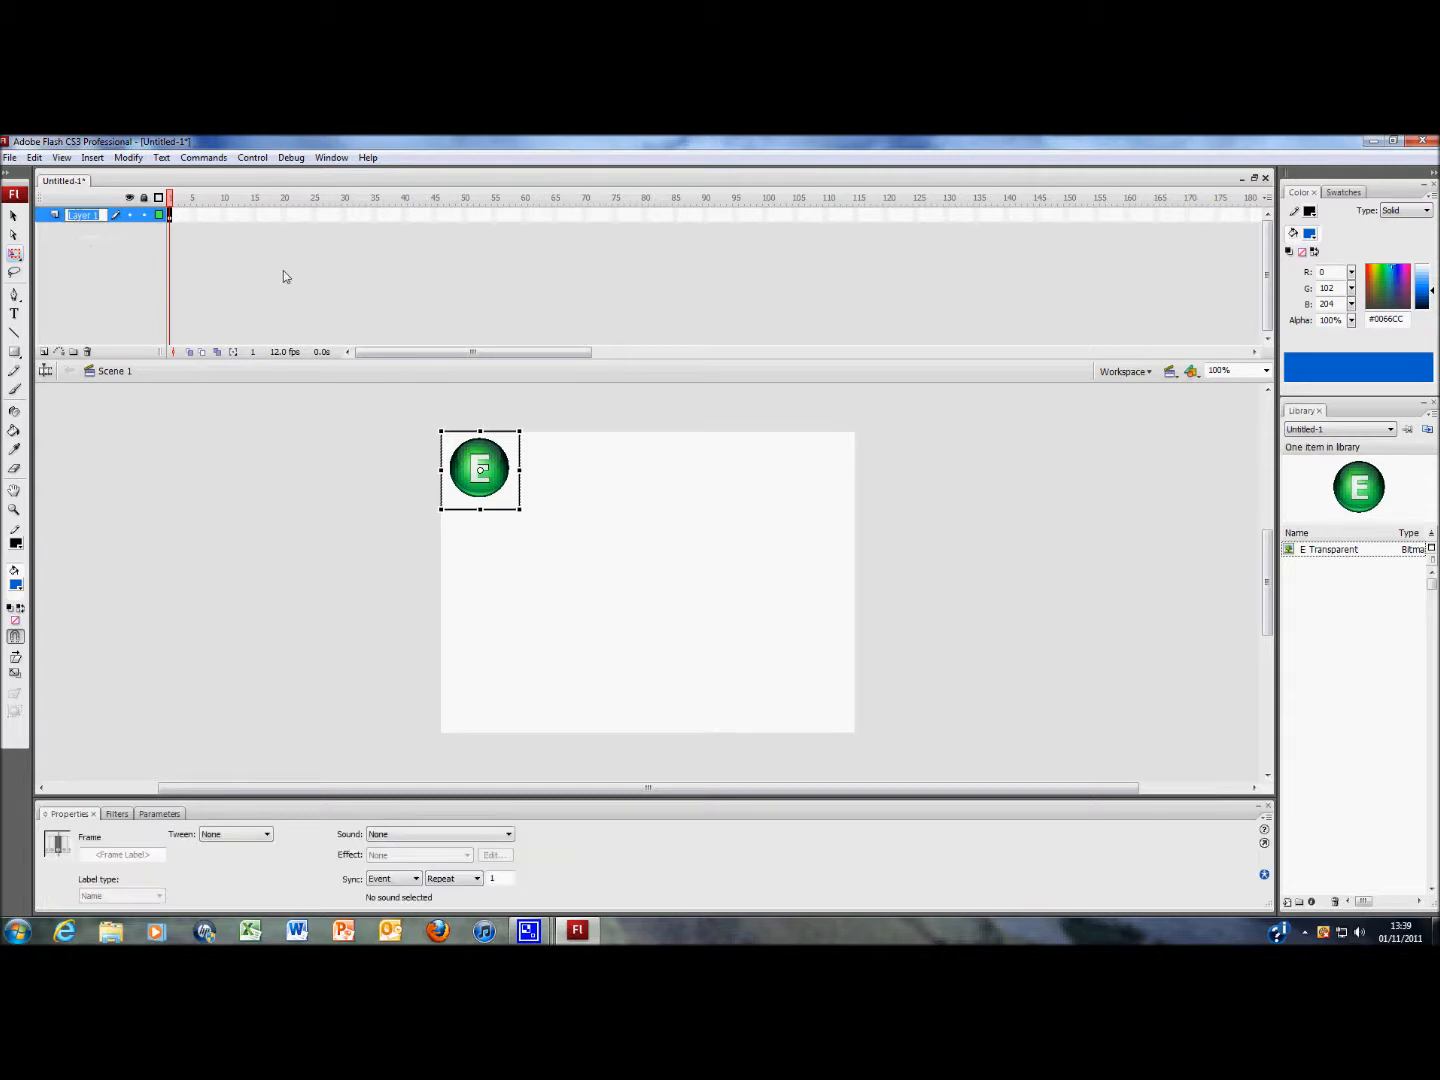
type("E graphic")
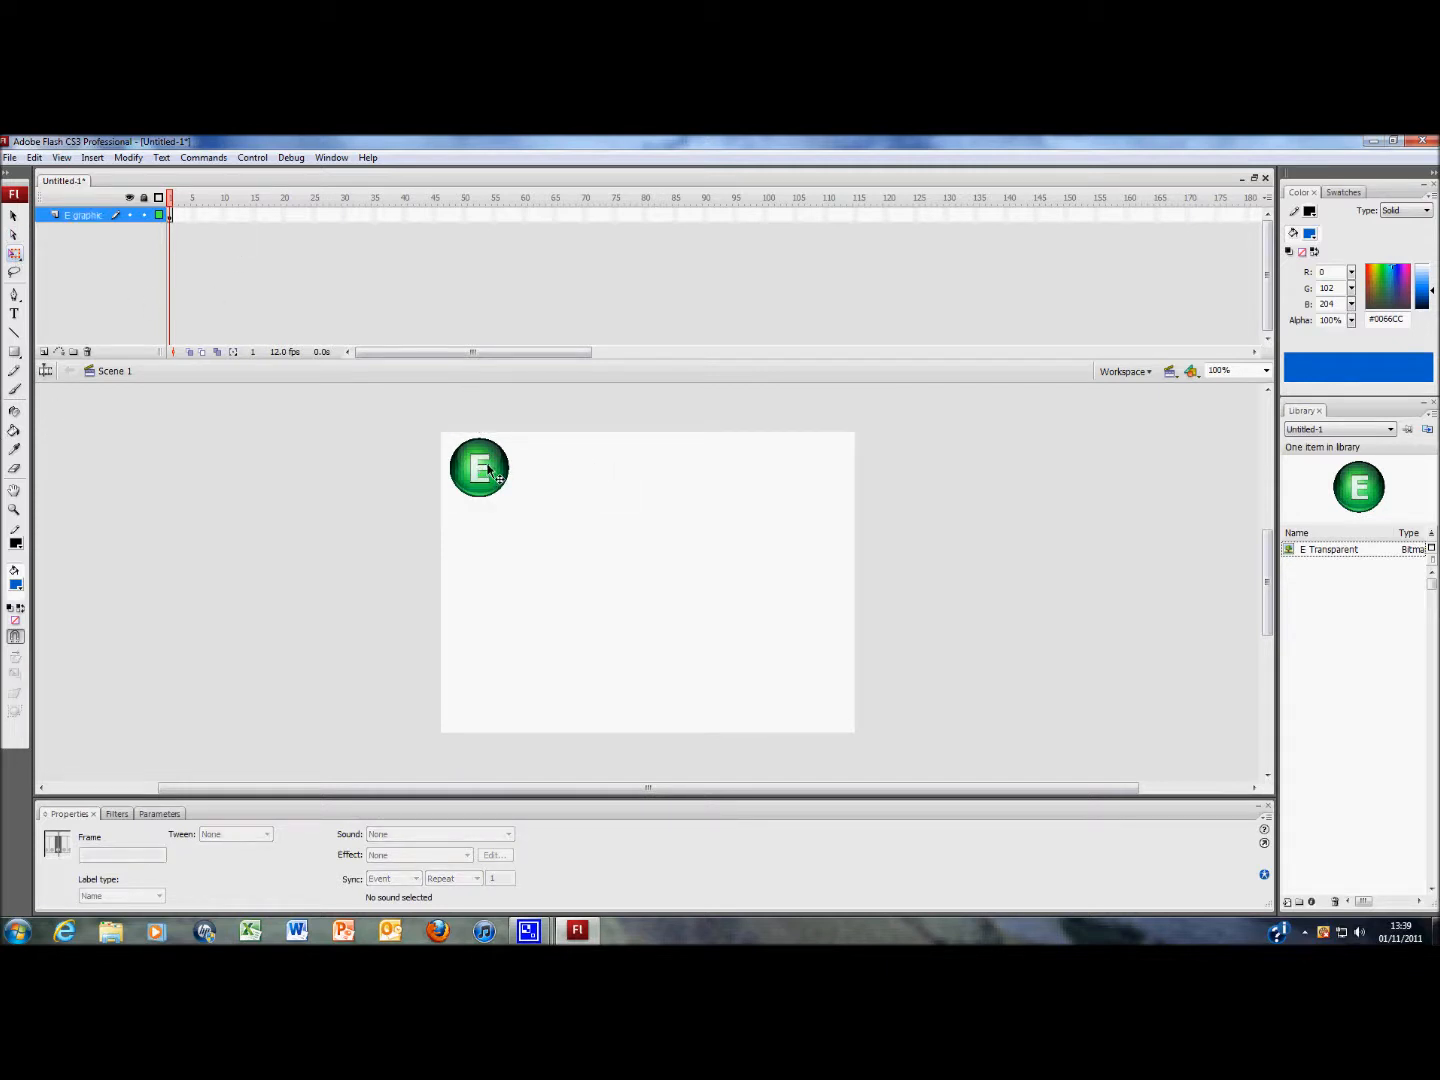
Step: Convert the E bitmap on the stage into a Graphic symbol named Symbol 1
left_click(480, 468)
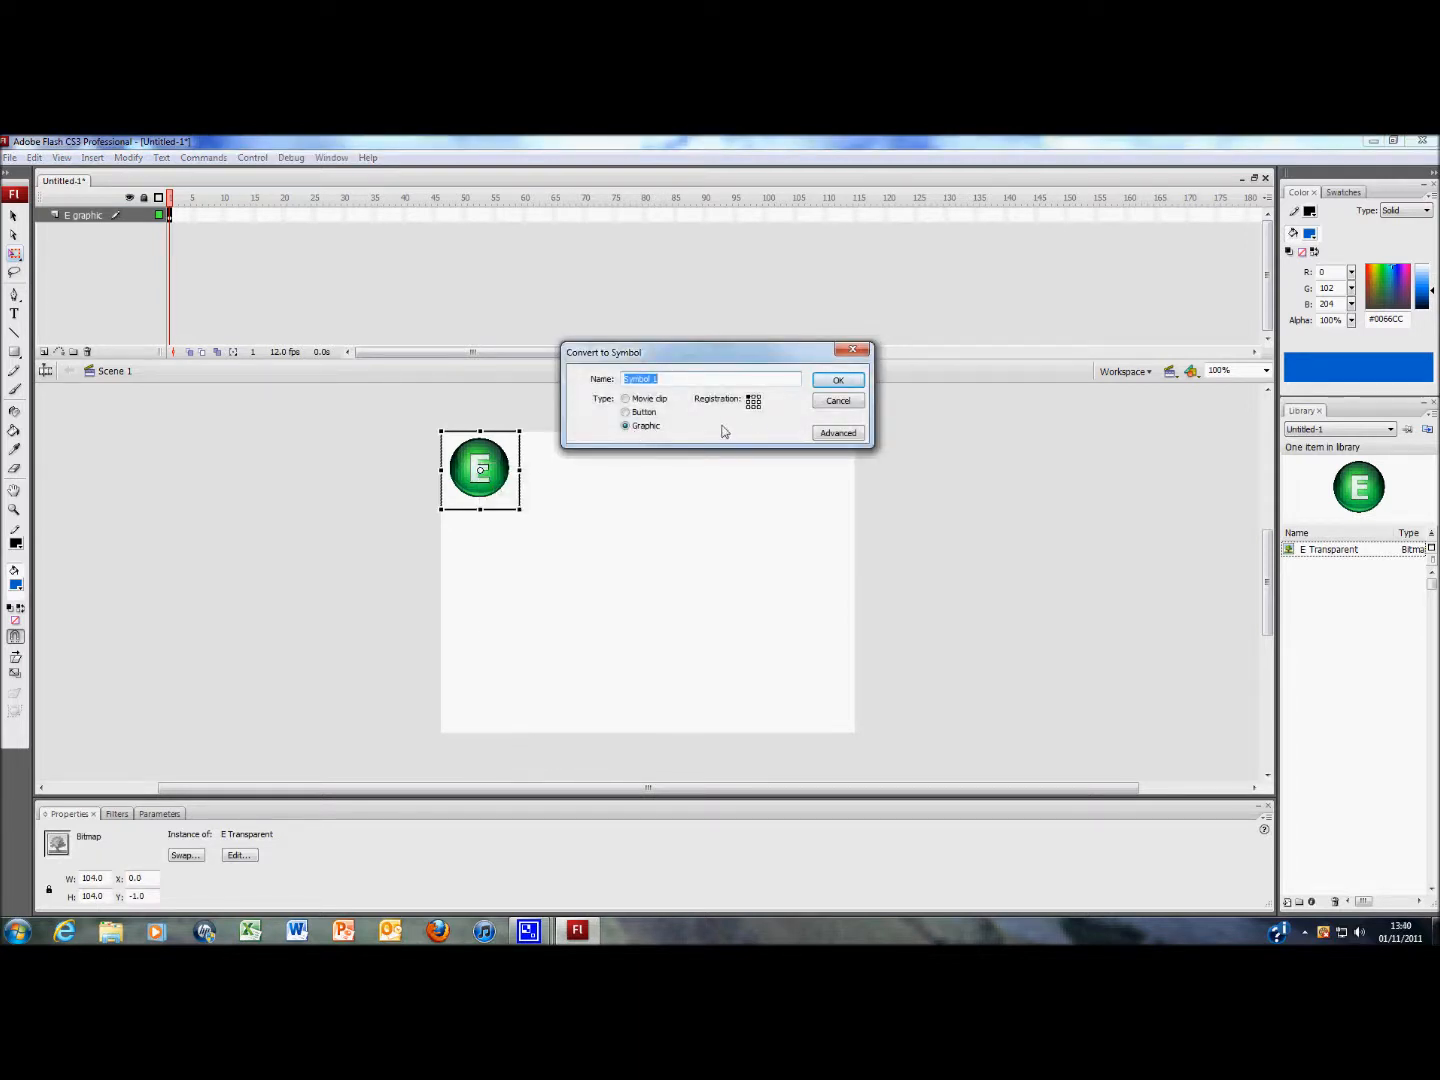
left_click(838, 380)
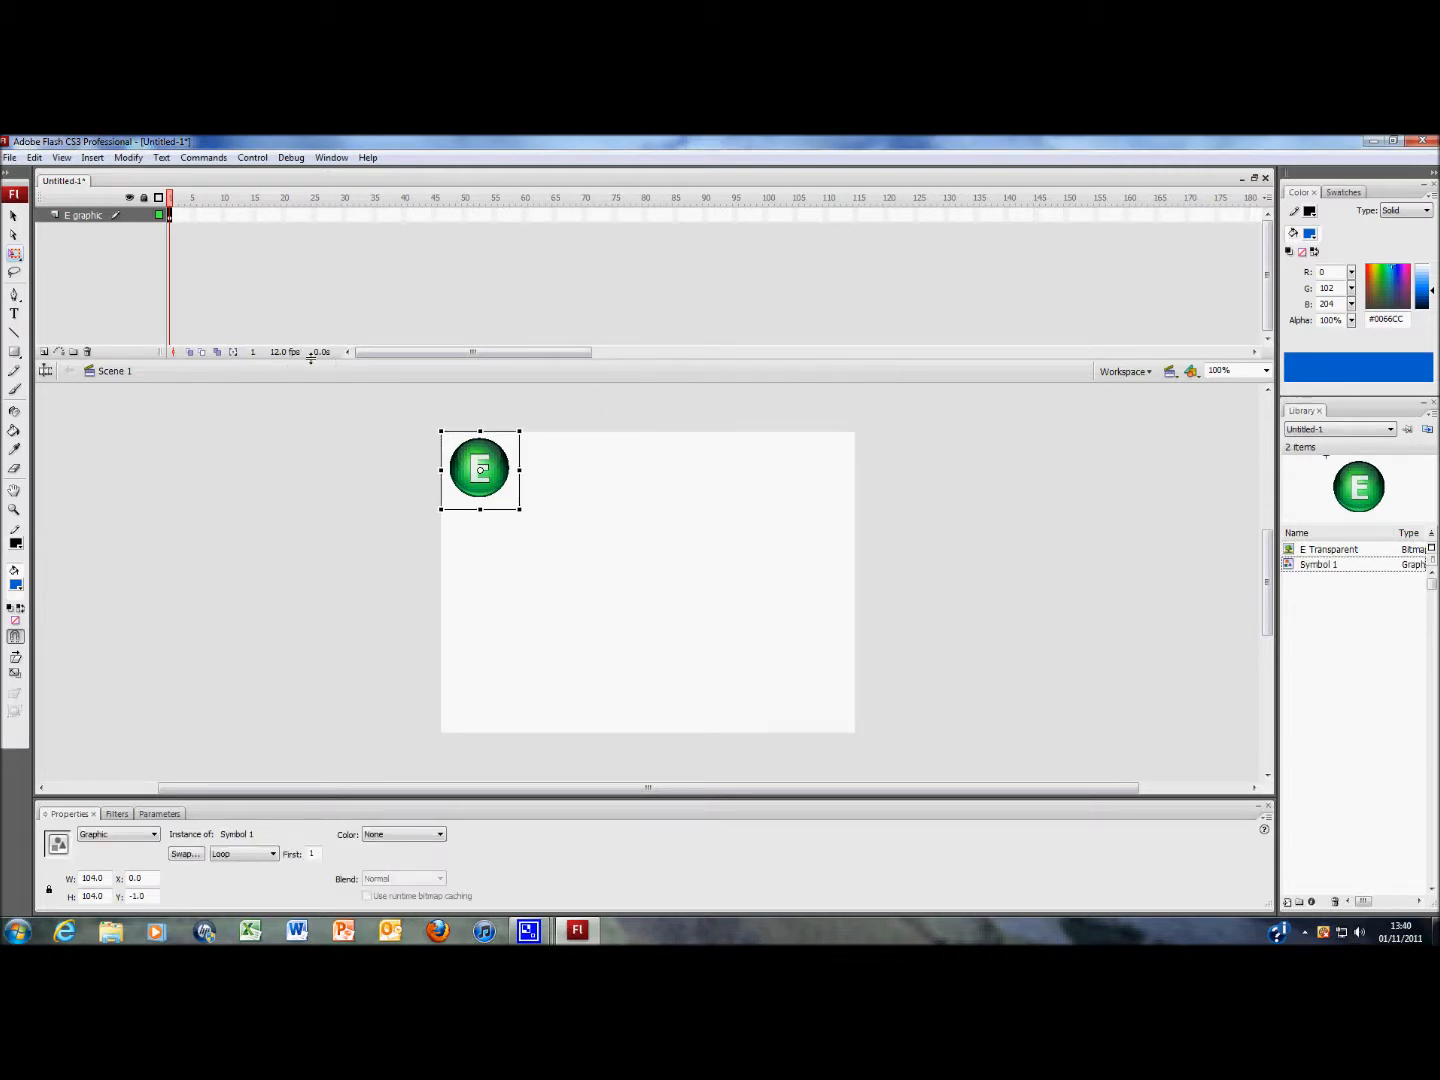
mouse_move(288, 392)
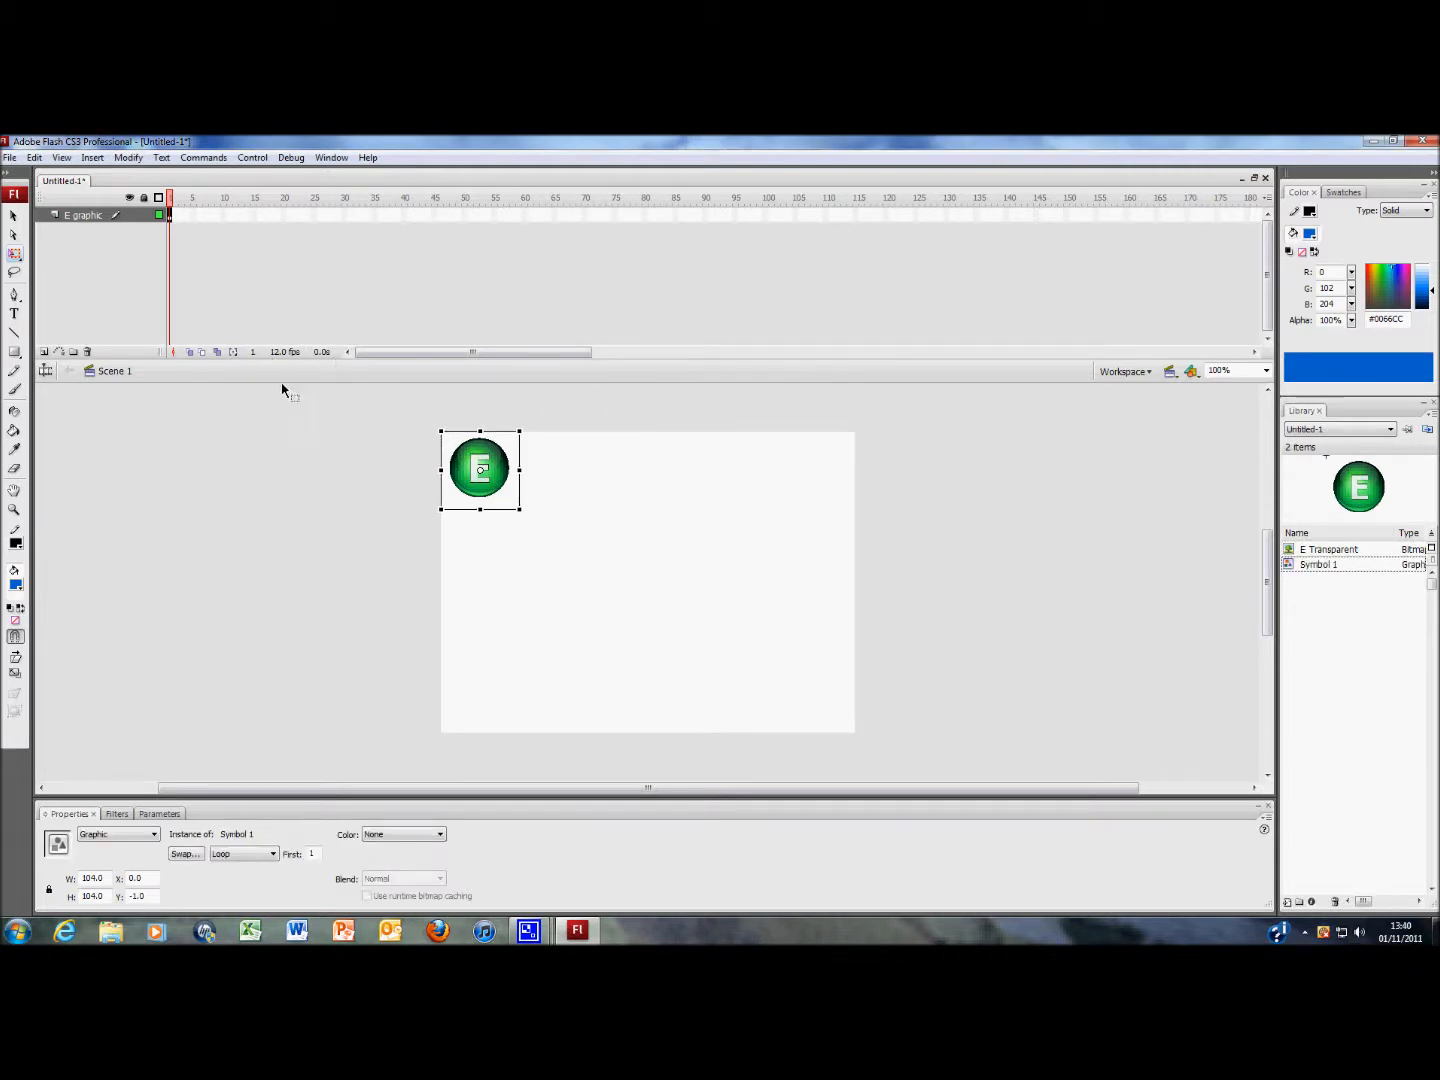
mouse_move(420, 224)
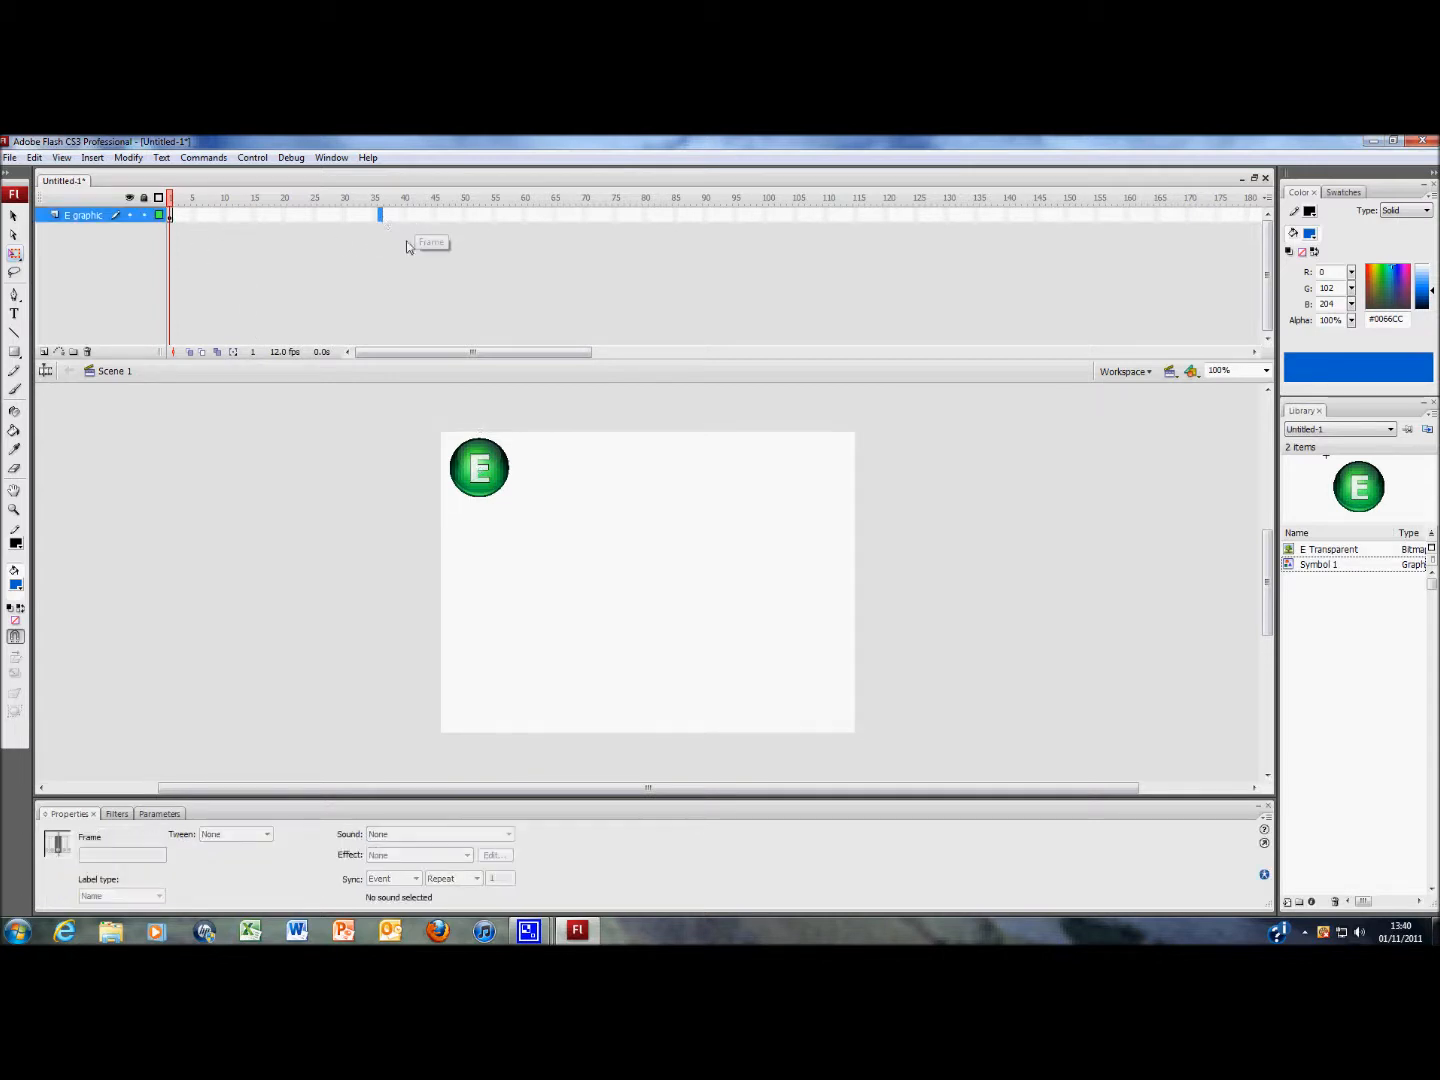
mouse_move(420, 272)
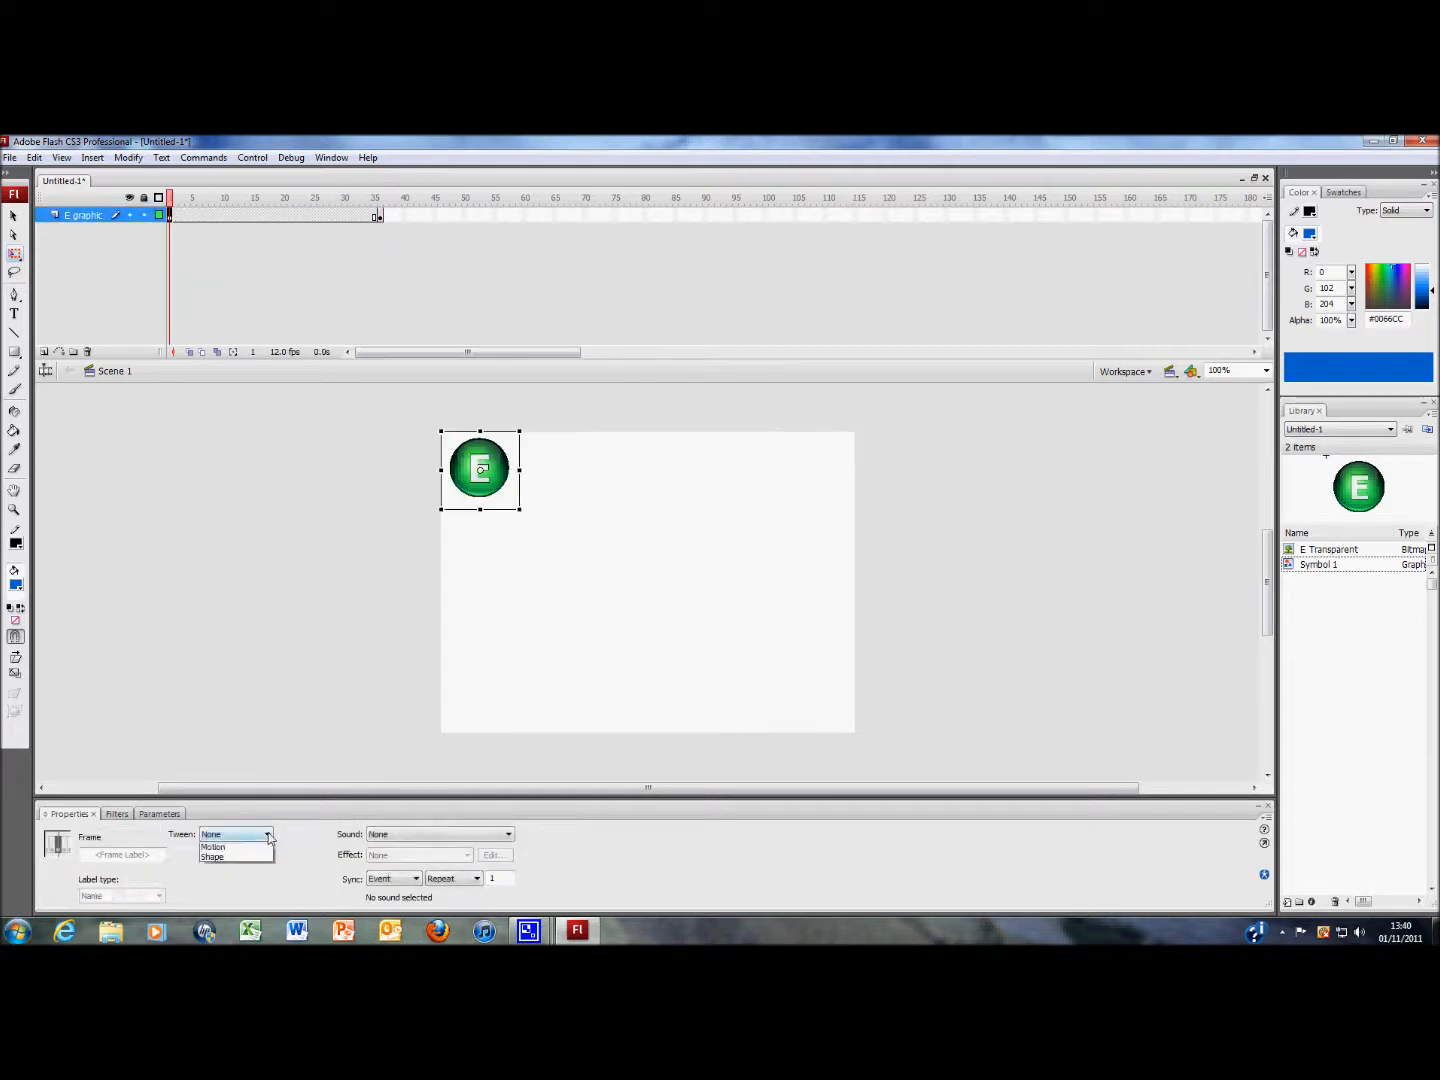
Step: Set the selected 36-frame span's Tween to Motion in the Properties panel
left_click(212, 848)
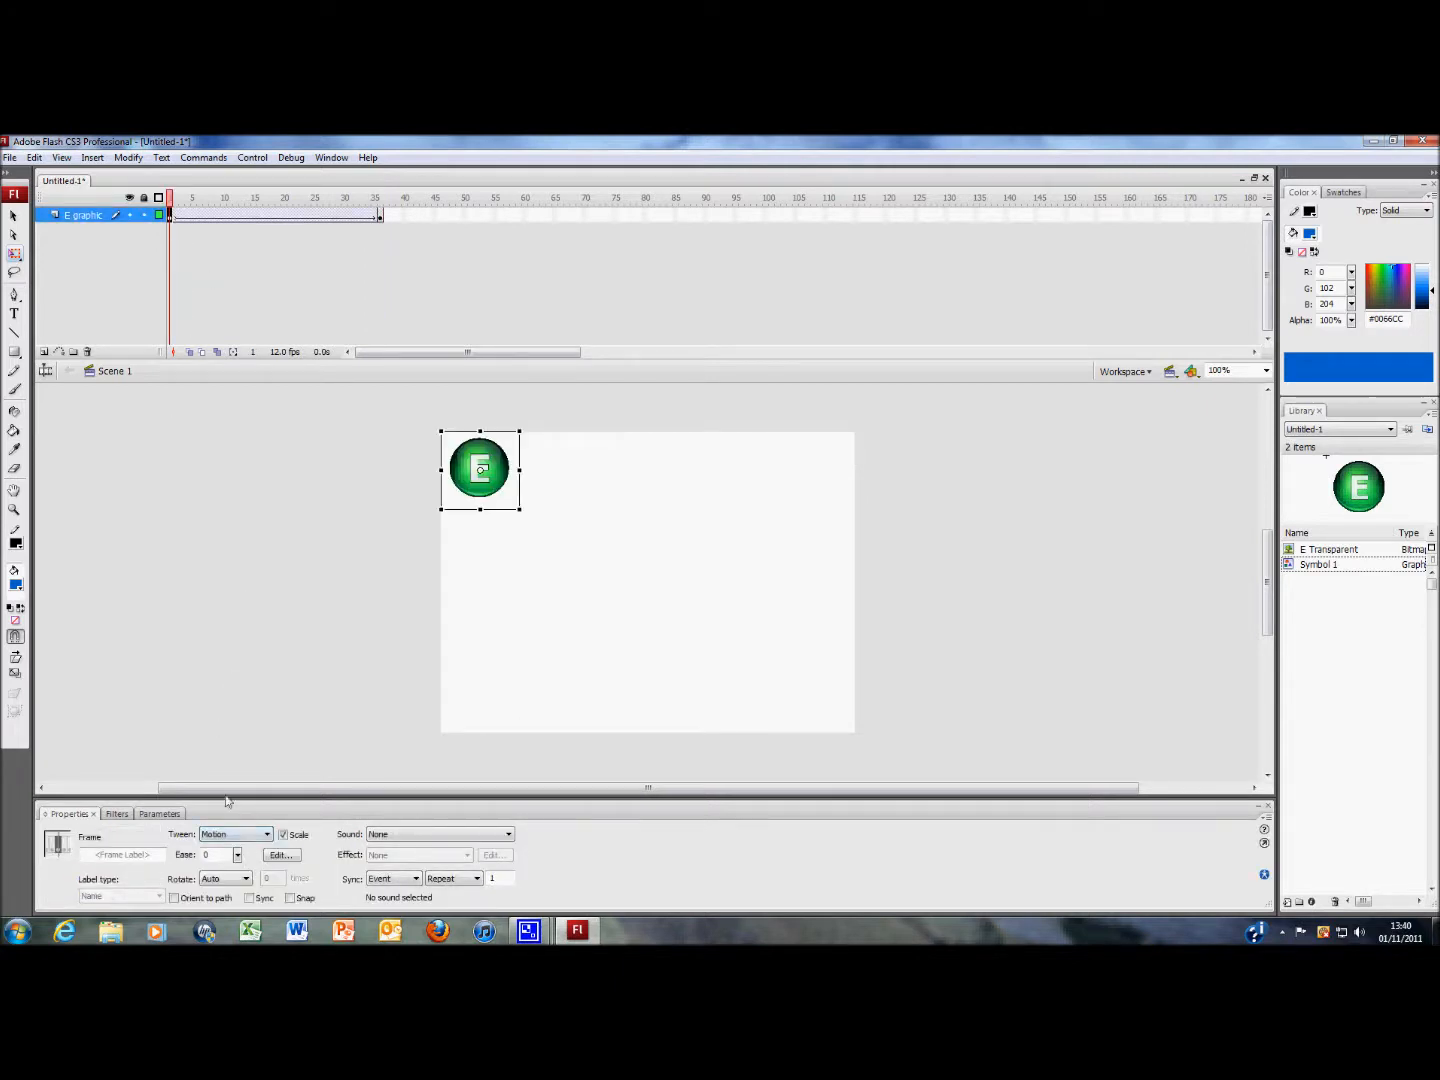
mouse_move(350, 584)
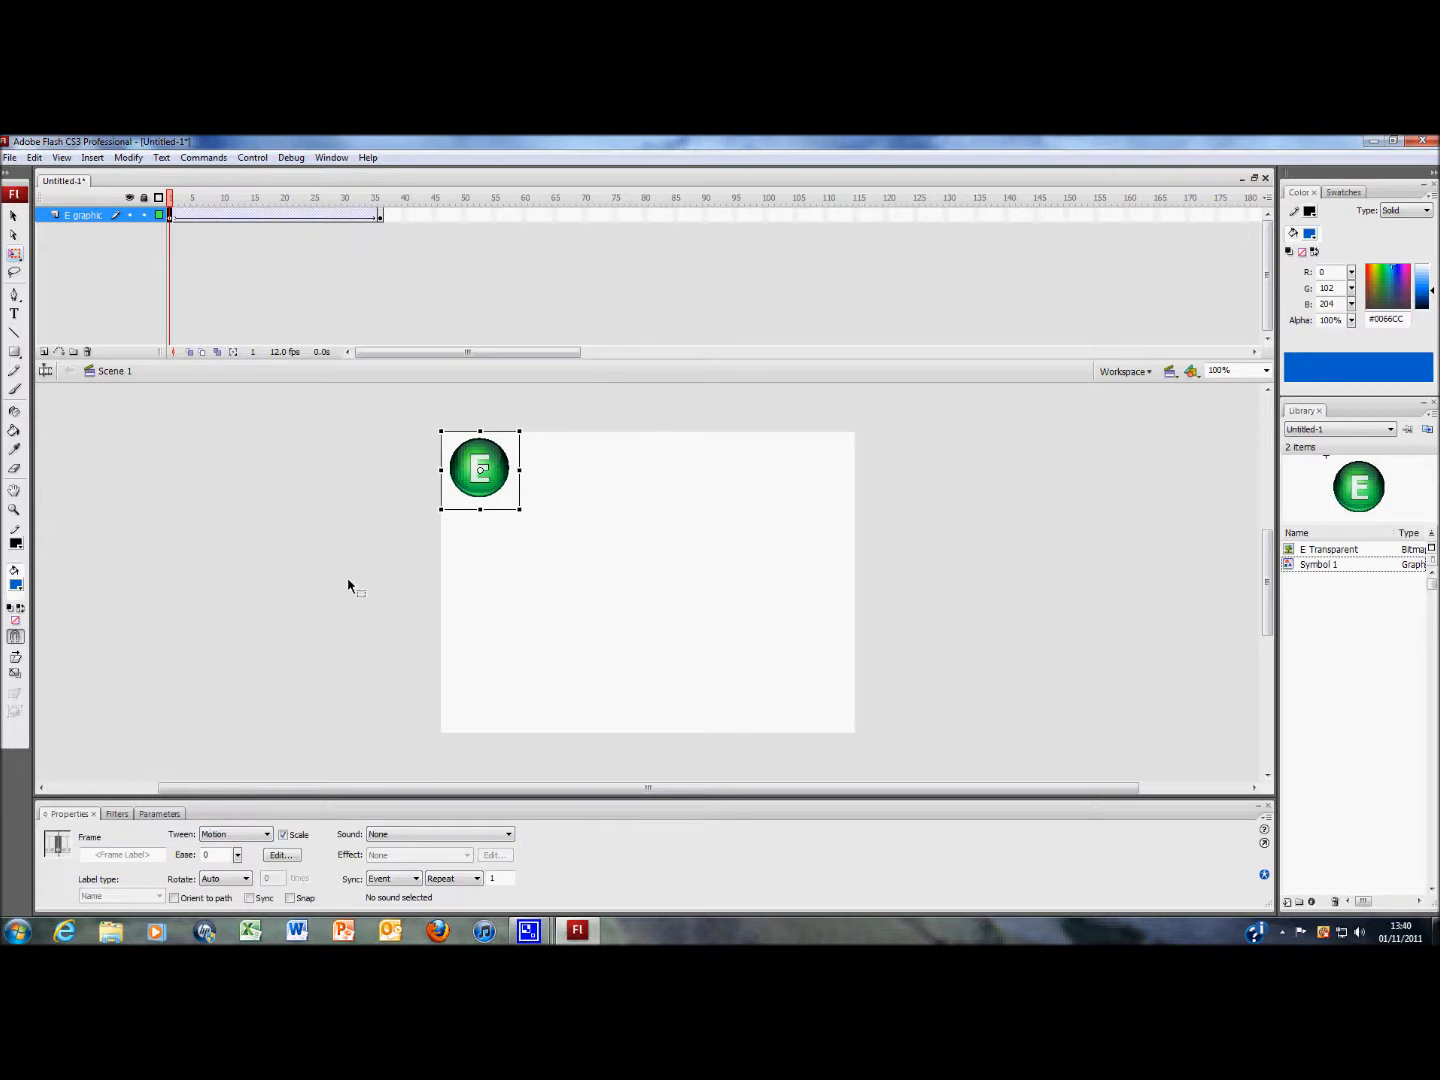
mouse_move(296, 516)
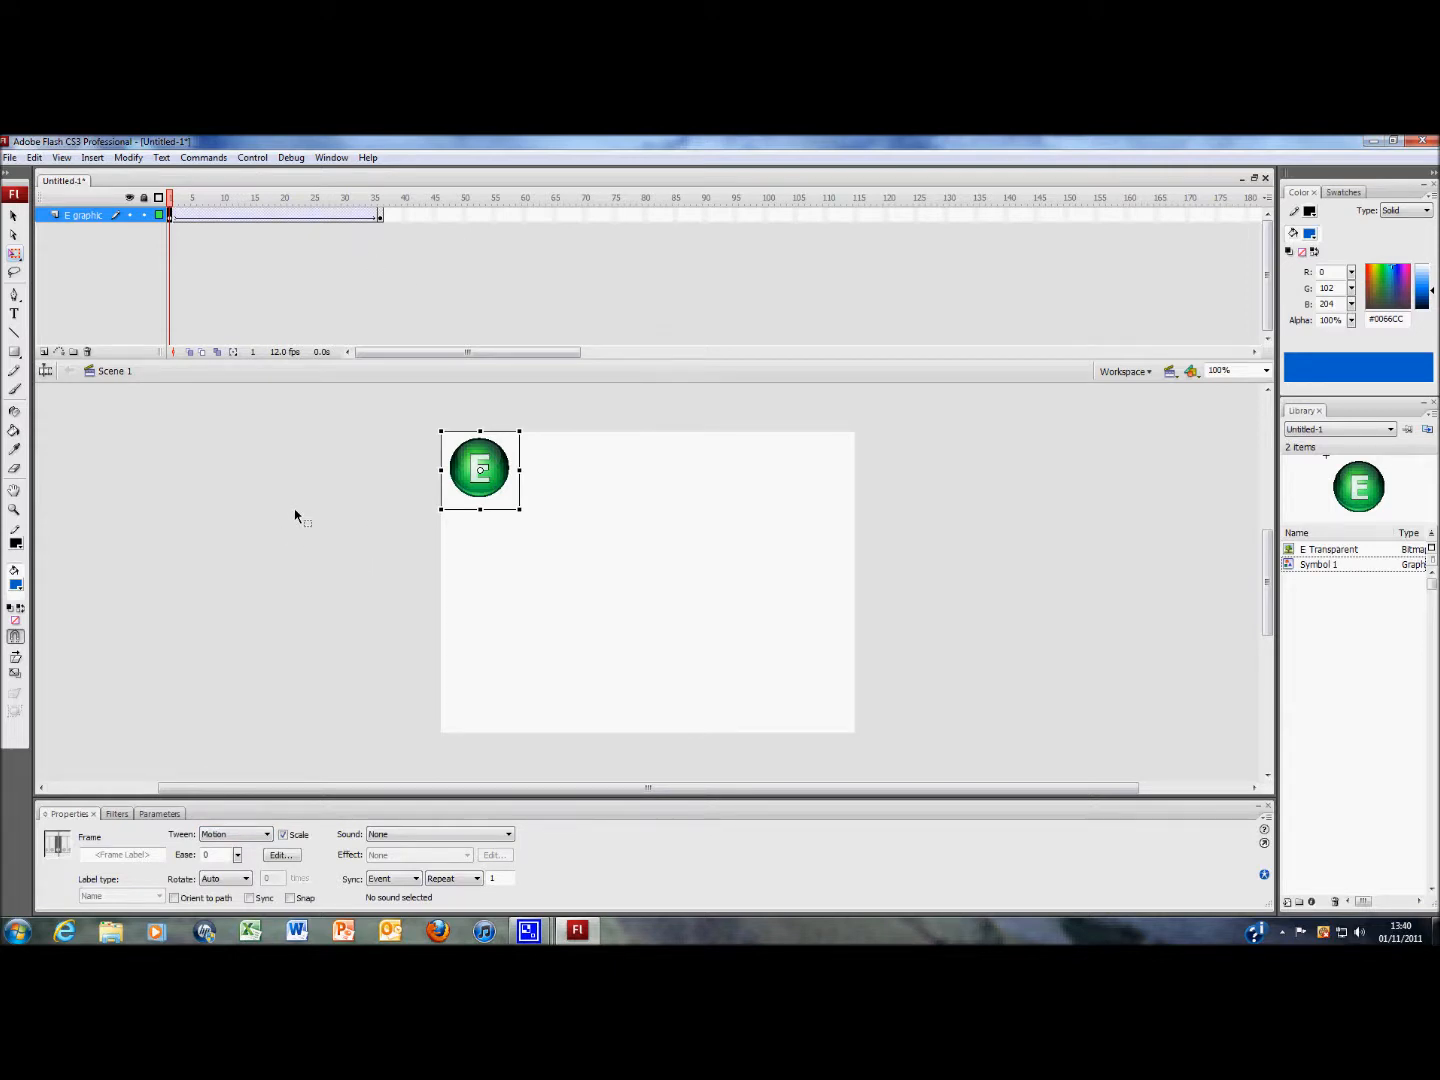